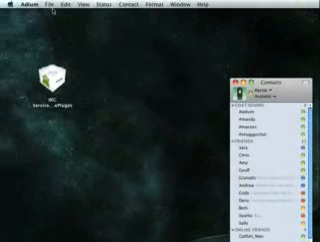
Show the Contact menu with Add Contact, Add Group and related management actions
{"action": "left_click", "coordinate": [44, 6]}
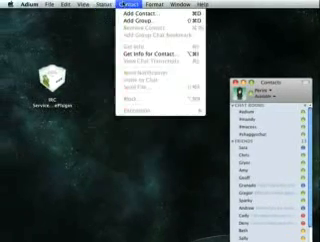
{"action": "left_click", "coordinate": [98, 6]}
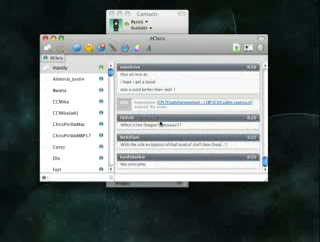
{"action": "scroll", "scroll_direction": "down", "scroll_amount": 3}
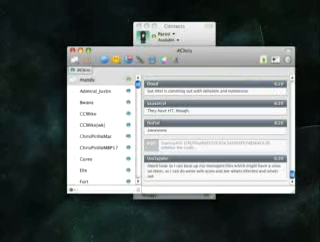
{"action": "scroll", "scroll_direction": "down", "scroll_amount": 3}
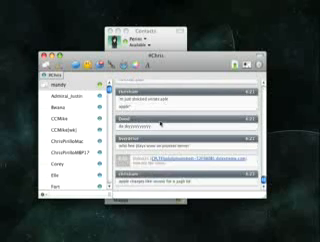
{"action": "scroll", "scroll_direction": "down", "scroll_amount": 3}
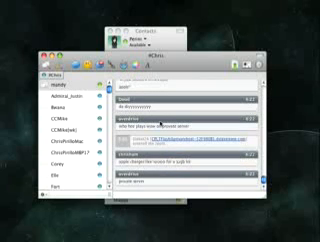